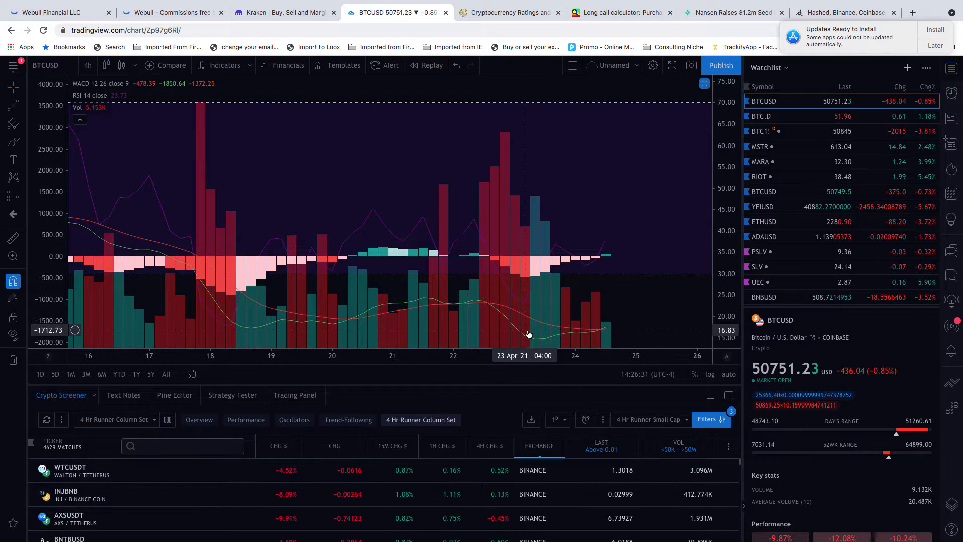
mouse_move(682, 243)
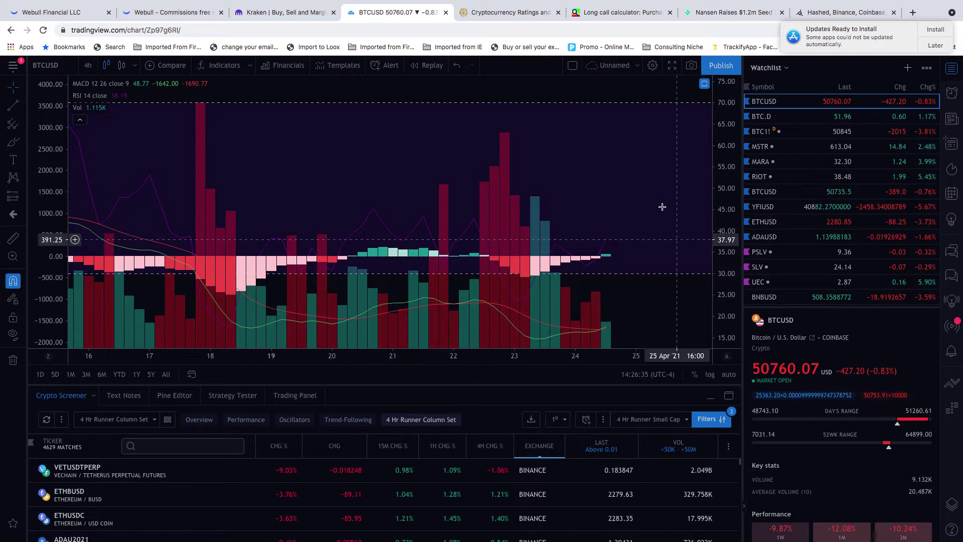
mouse_move(657, 225)
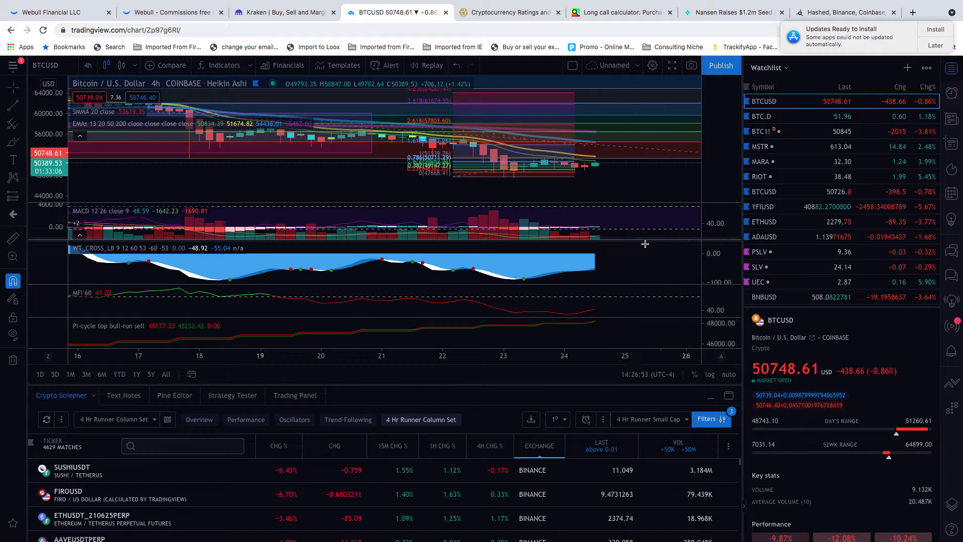
mouse_move(680, 248)
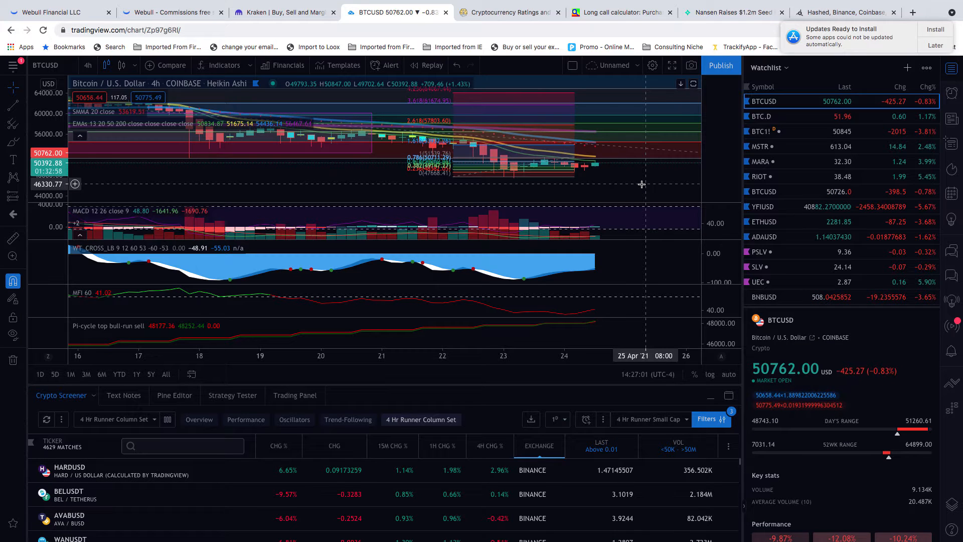
mouse_move(627, 197)
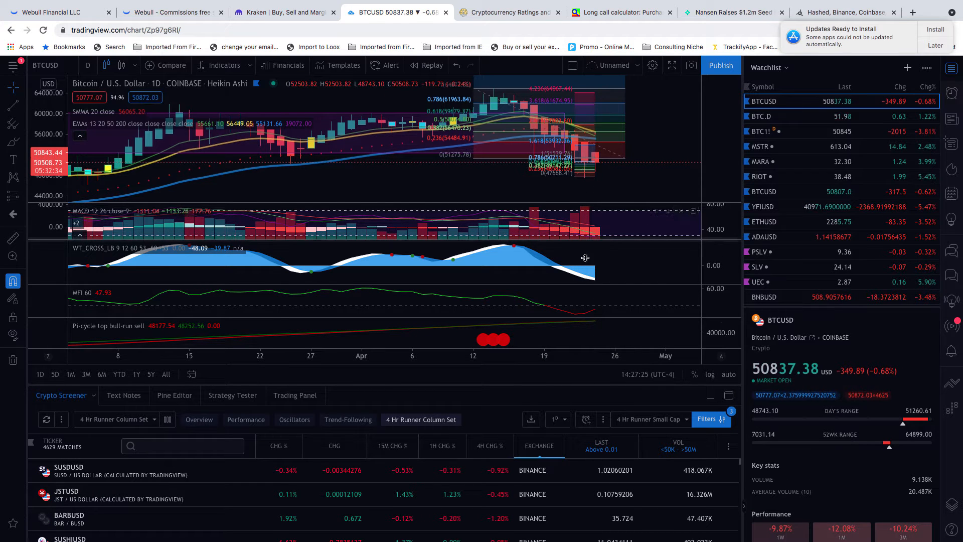
mouse_move(583, 317)
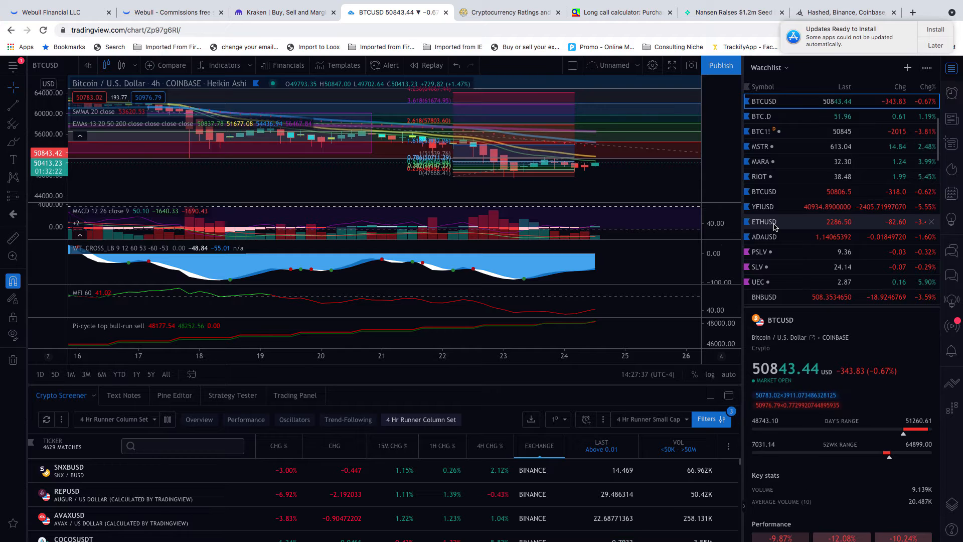
Load the ETHUSD perpetual contract from the Watchlist on the 4-hour chart.
left_click(764, 222)
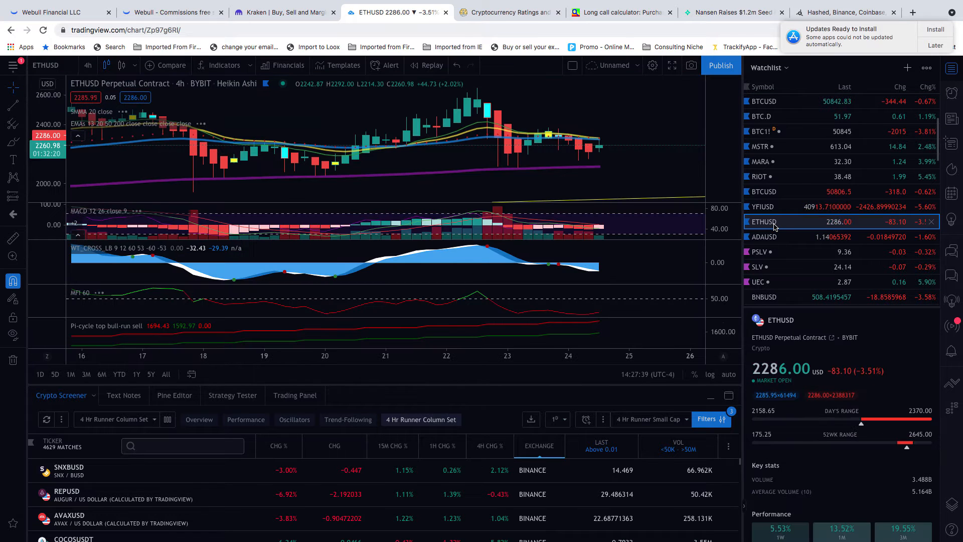
mouse_move(598, 234)
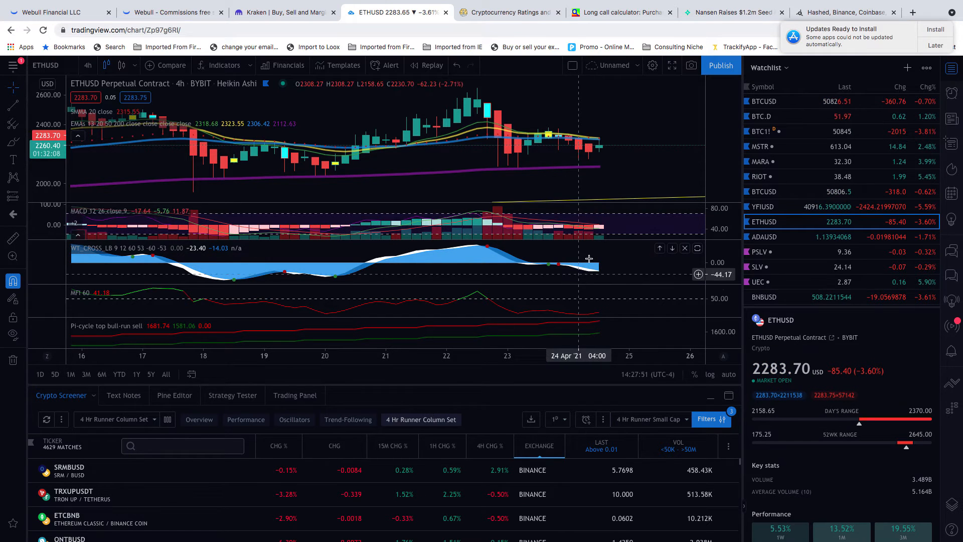
mouse_move(612, 229)
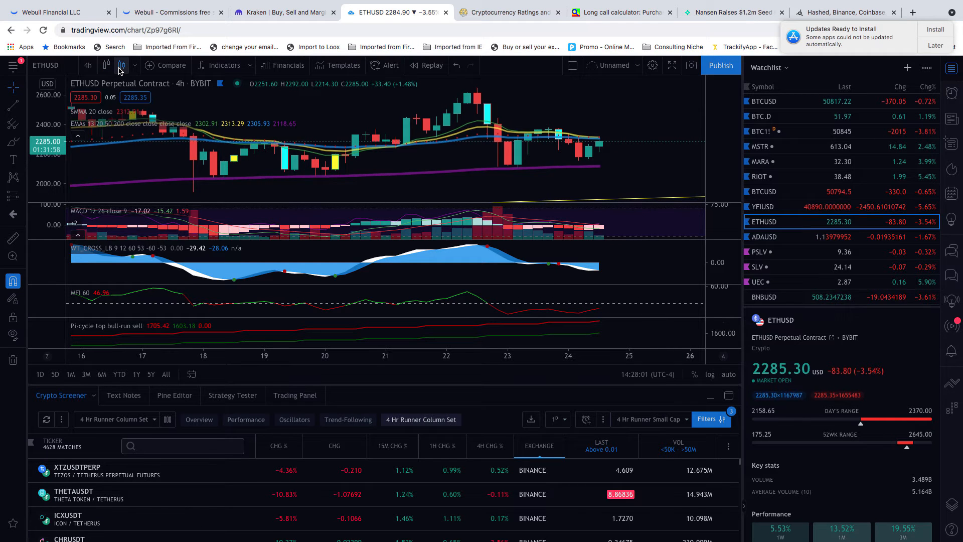
mouse_move(466, 151)
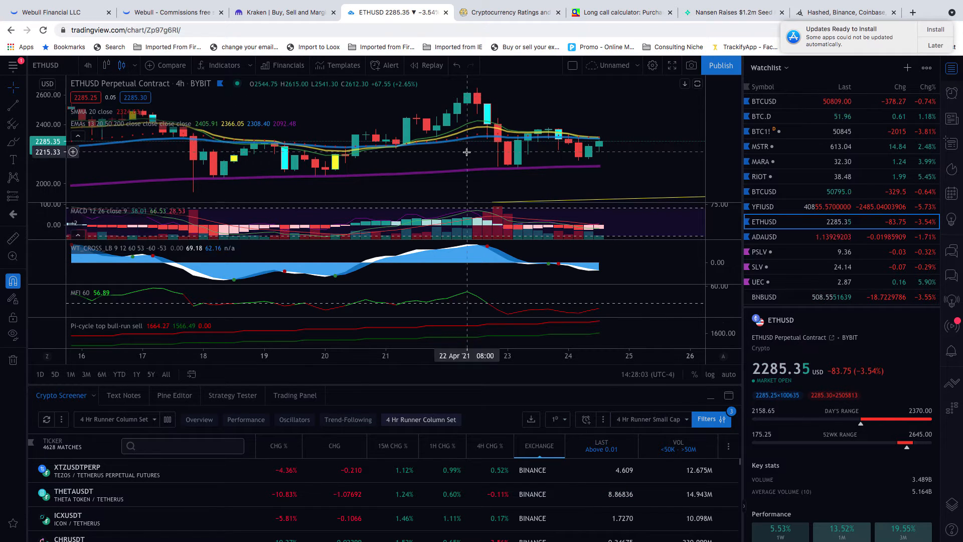
mouse_move(601, 152)
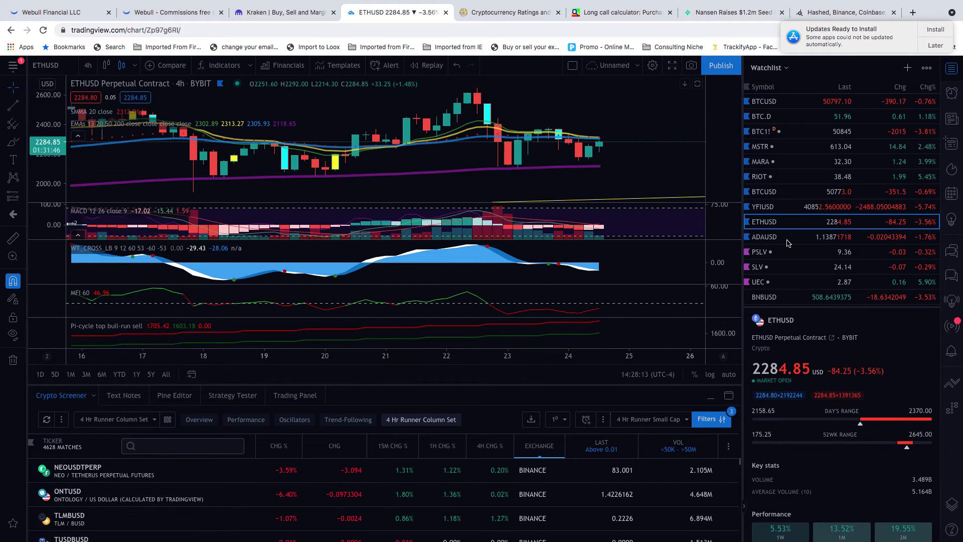
Load Cardano ADAUSD from the Watchlist on the 4-hour chart.
left_click(764, 237)
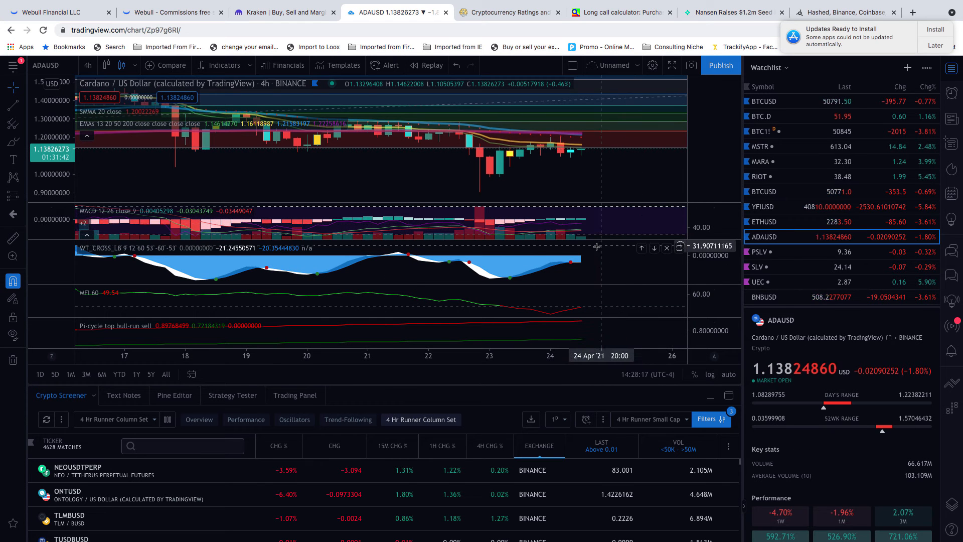
mouse_move(569, 266)
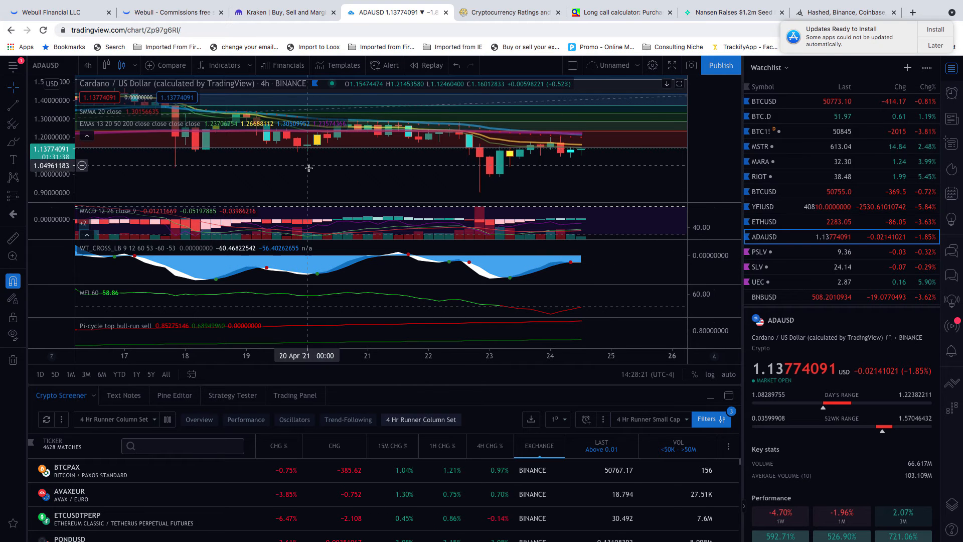
mouse_move(505, 171)
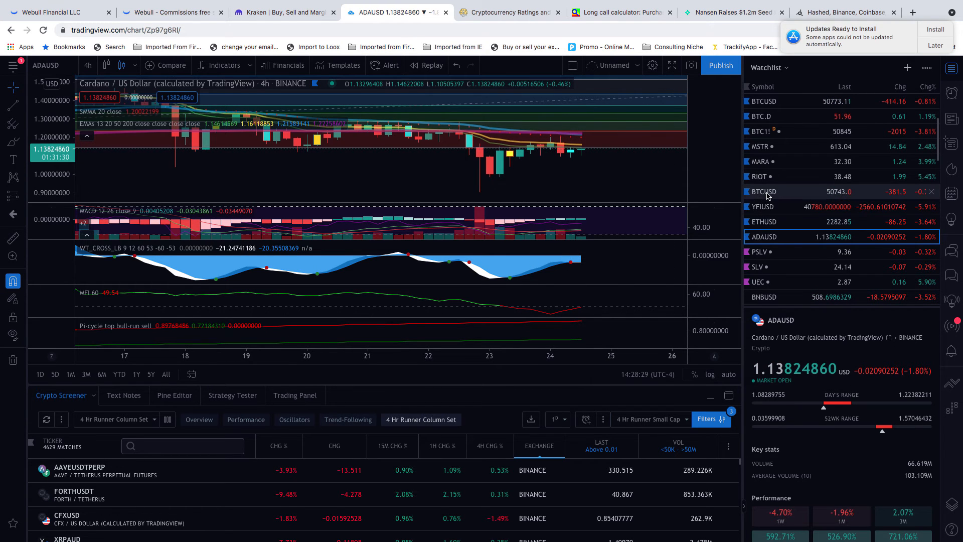
Switch back to BTCUSD from the Watchlist and set the timeframe to 1 day.
left_click(764, 192)
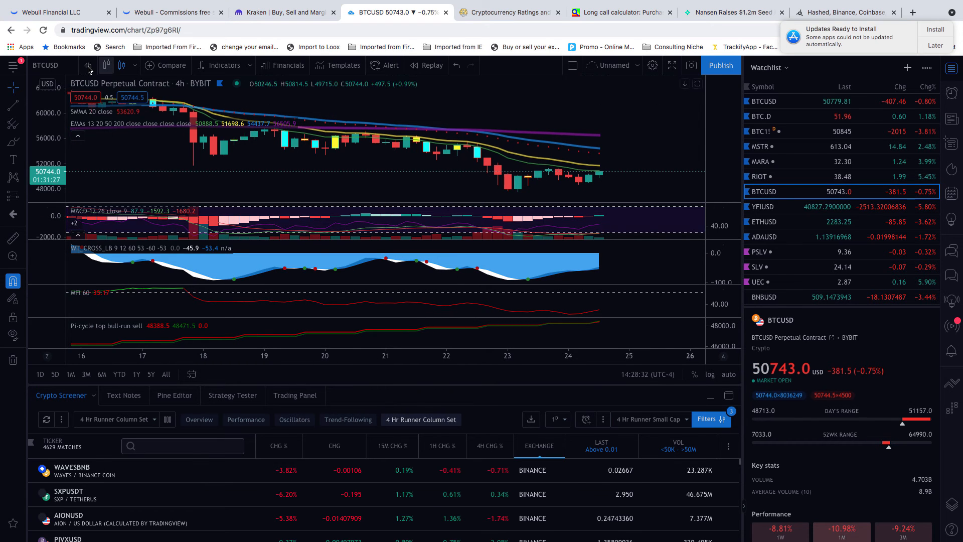
left_click(88, 66)
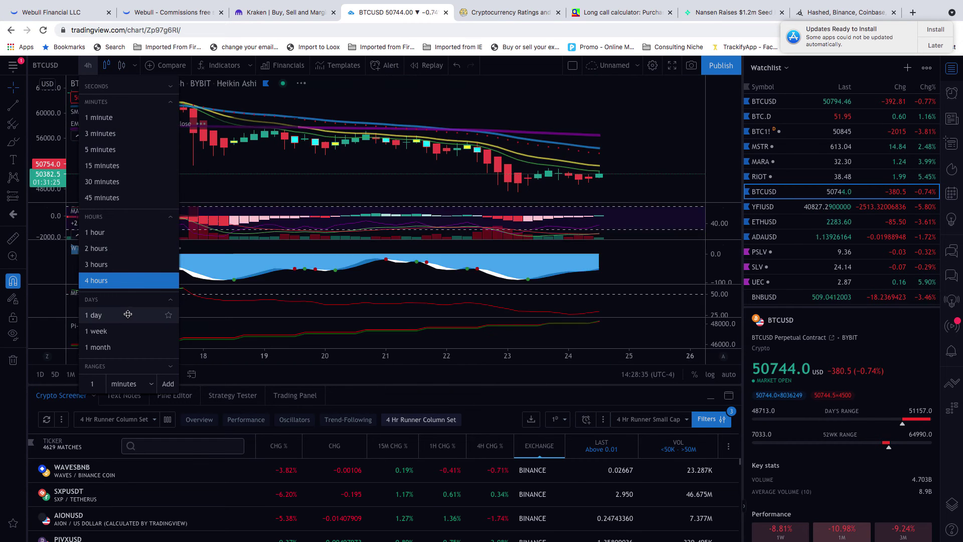
left_click(93, 314)
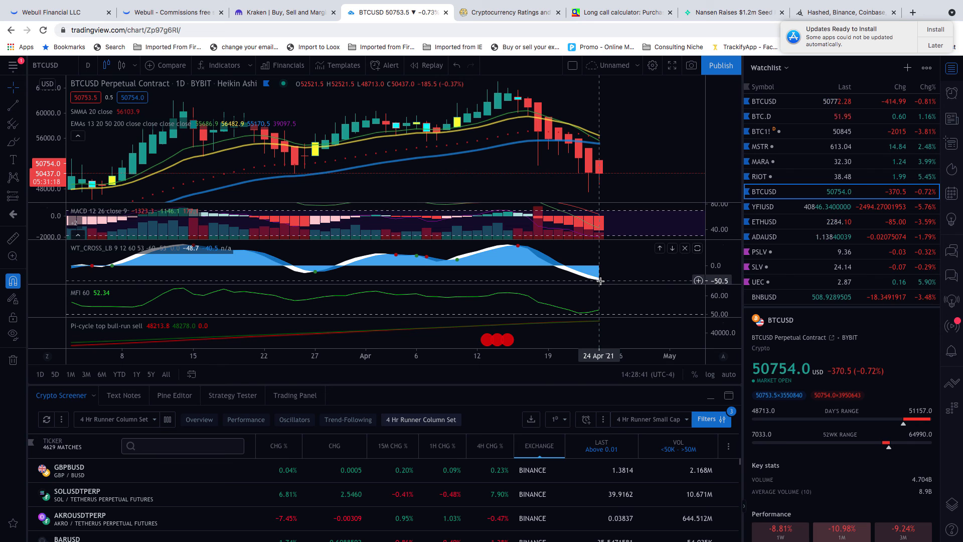
mouse_move(582, 197)
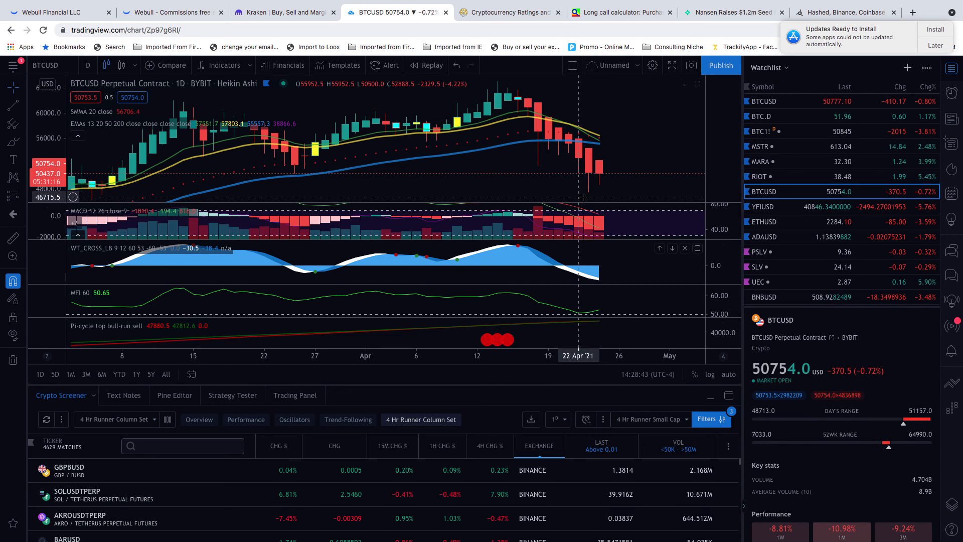